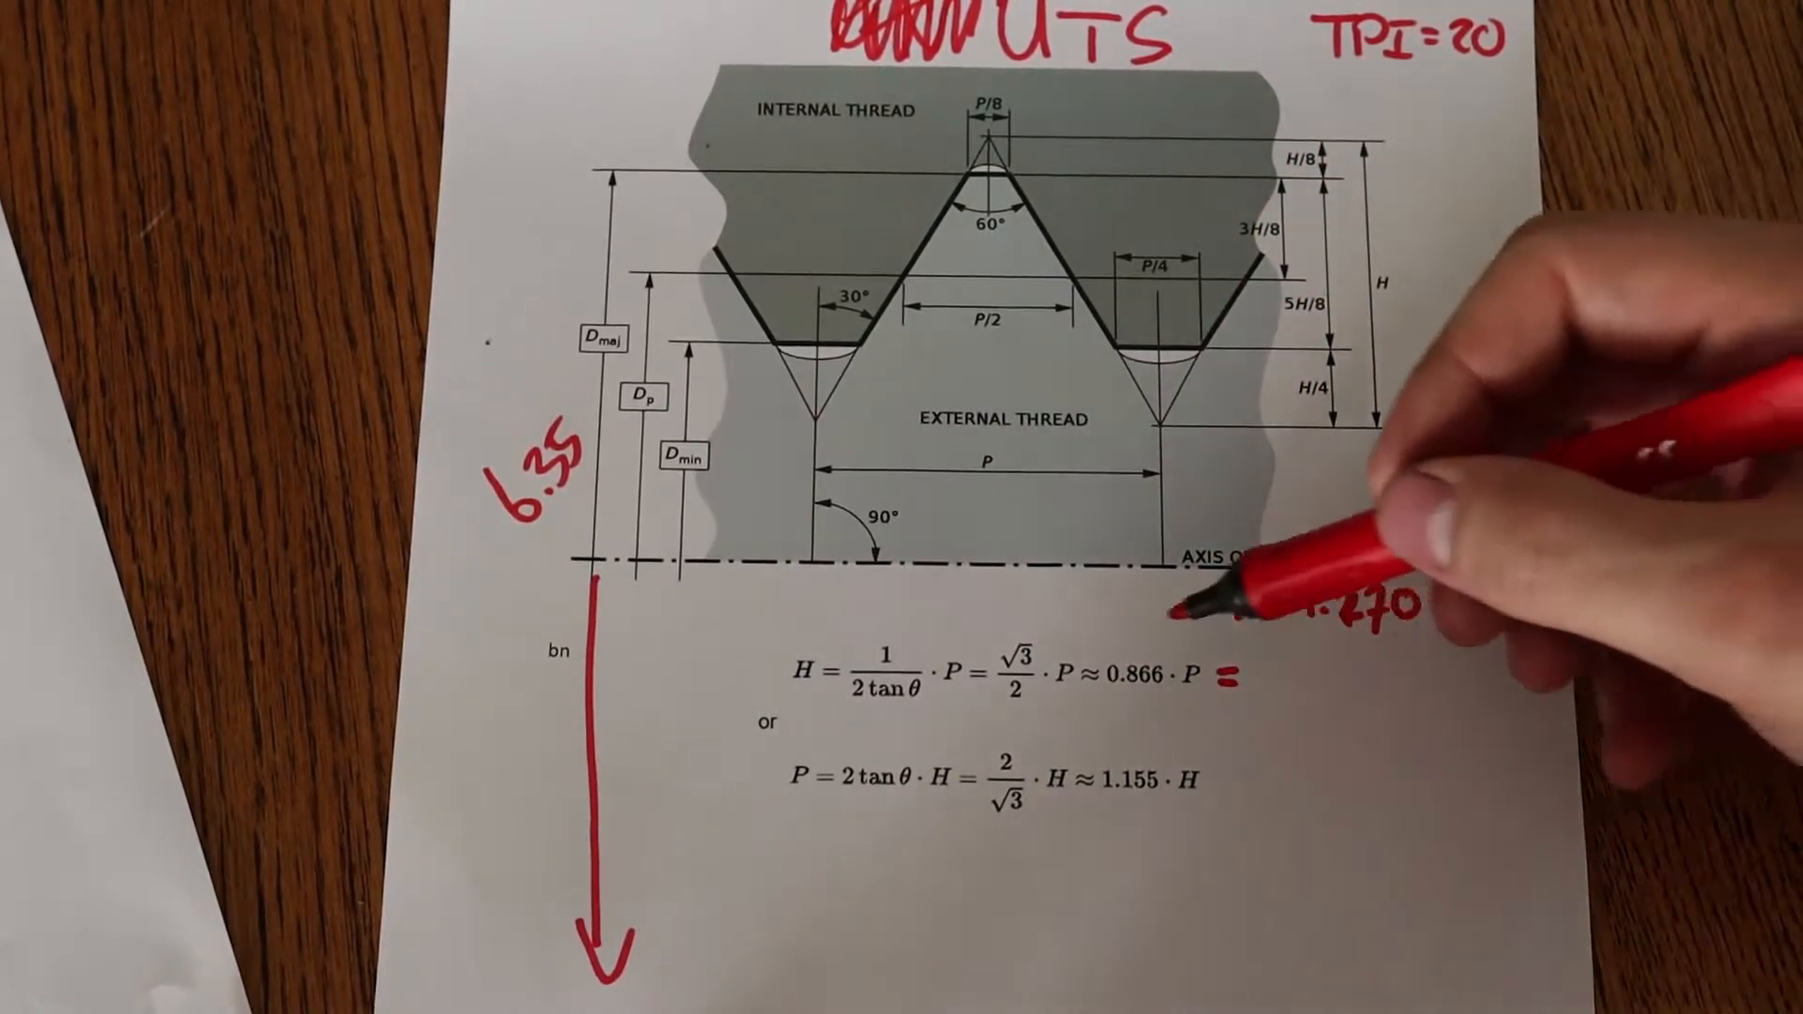
text(P= 1.270 mm)
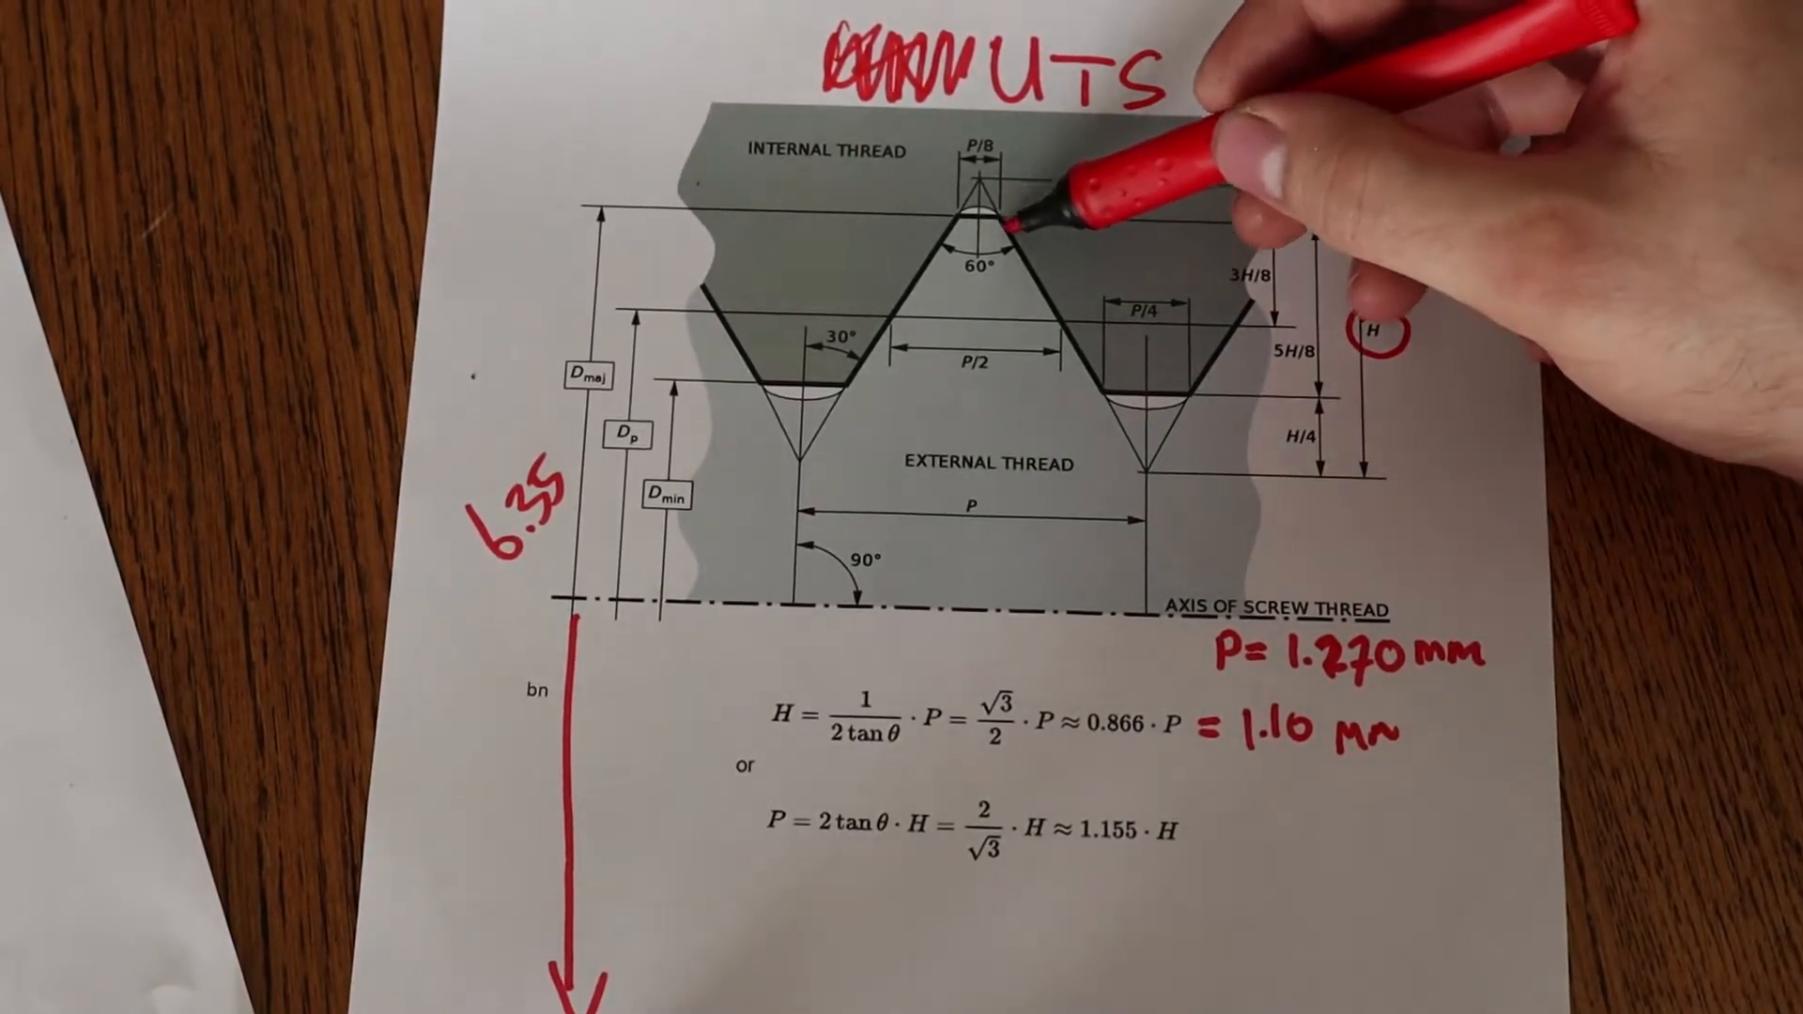
text(TPI=20)
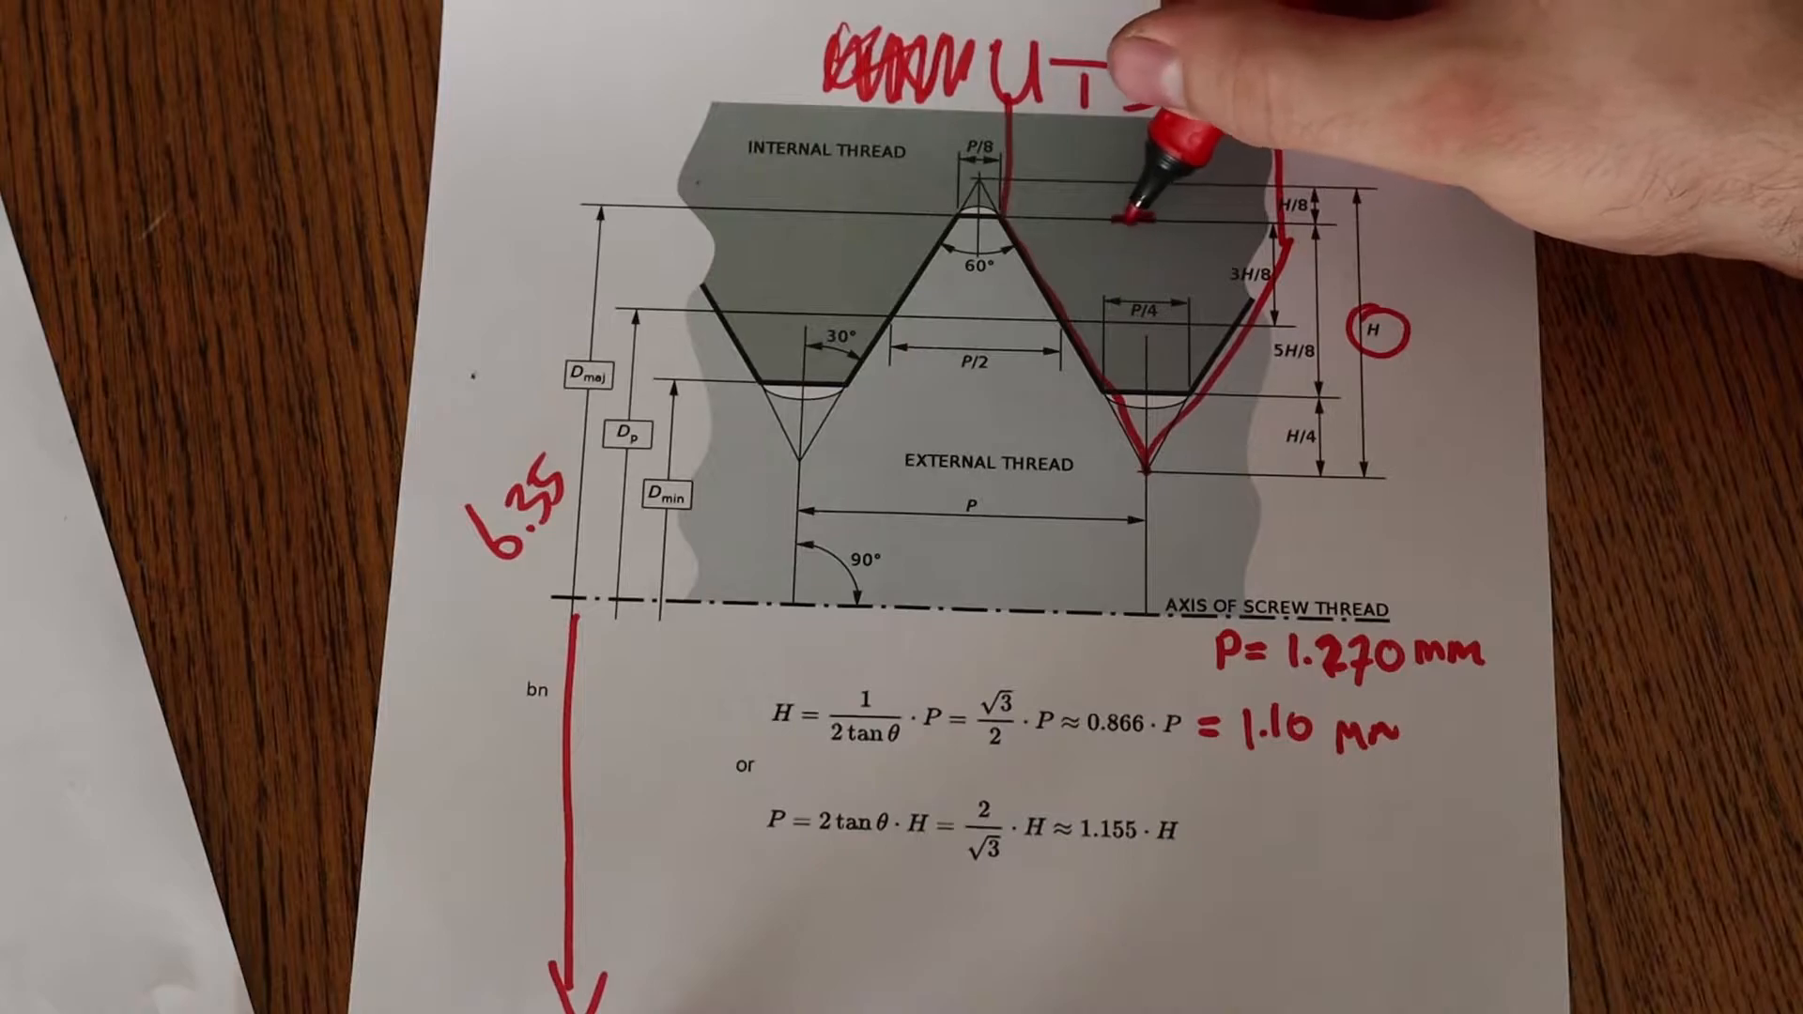
text(TPI=20)
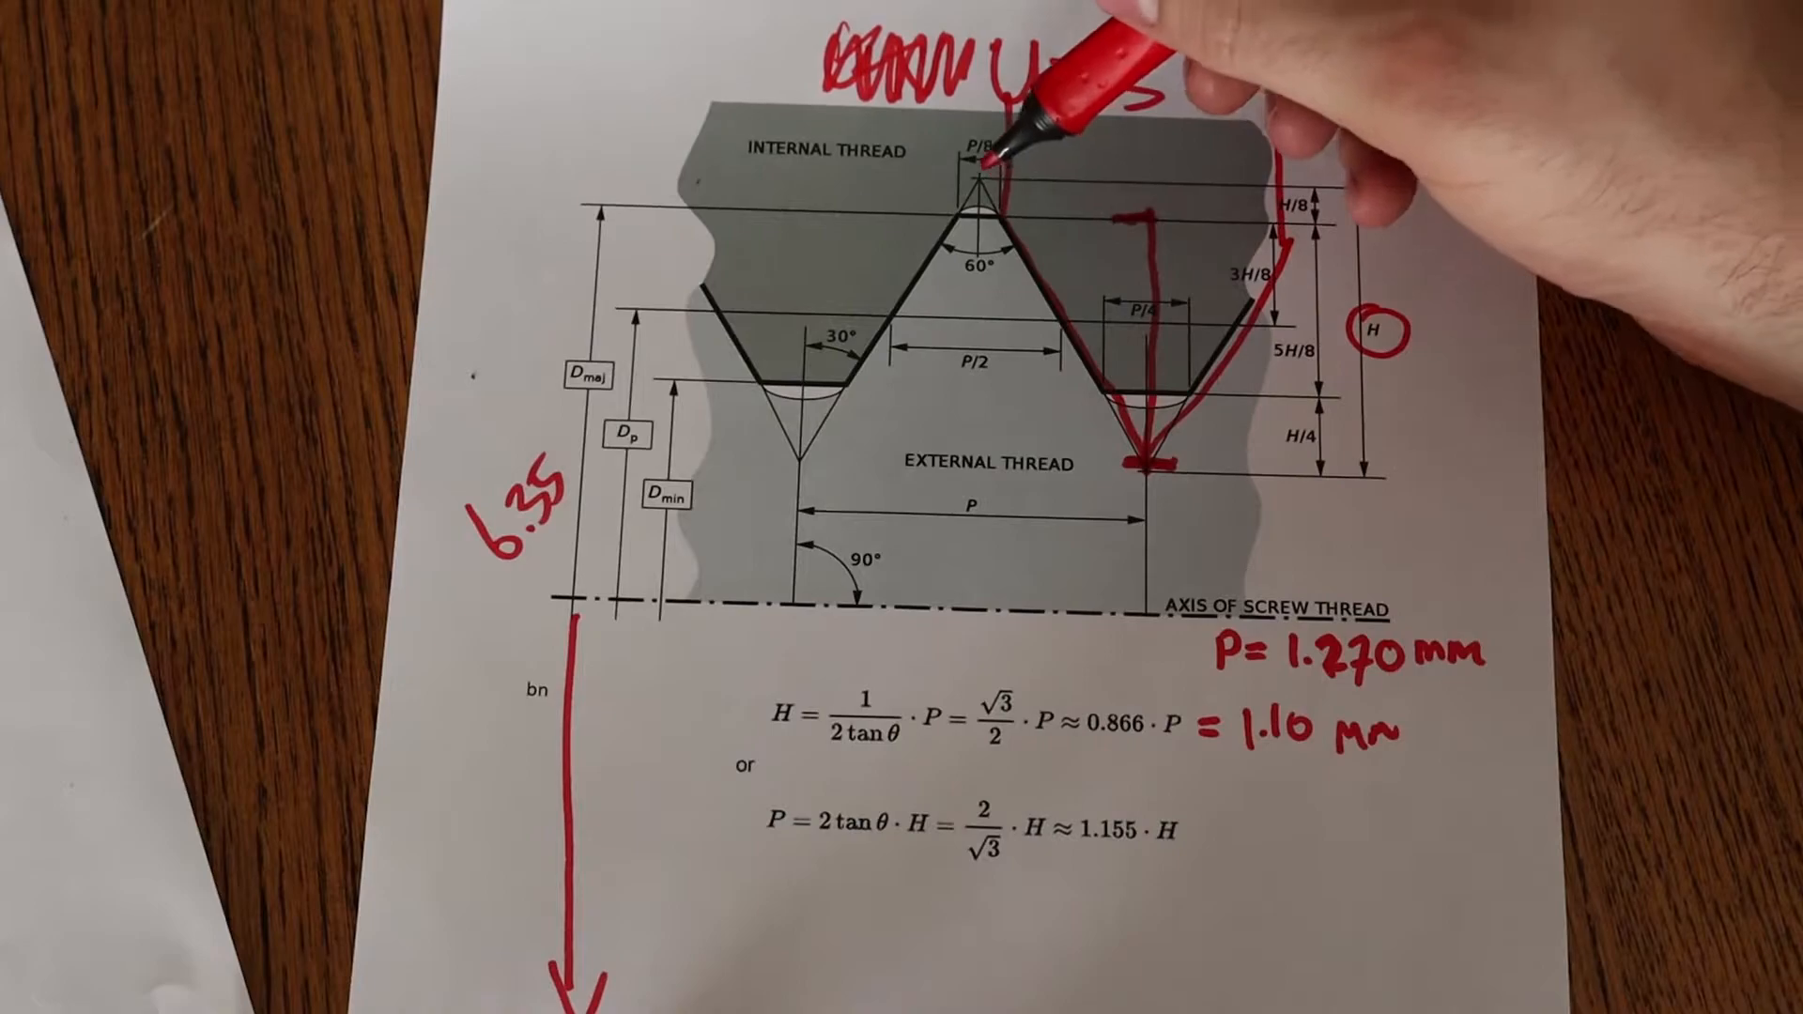
text(UTS)
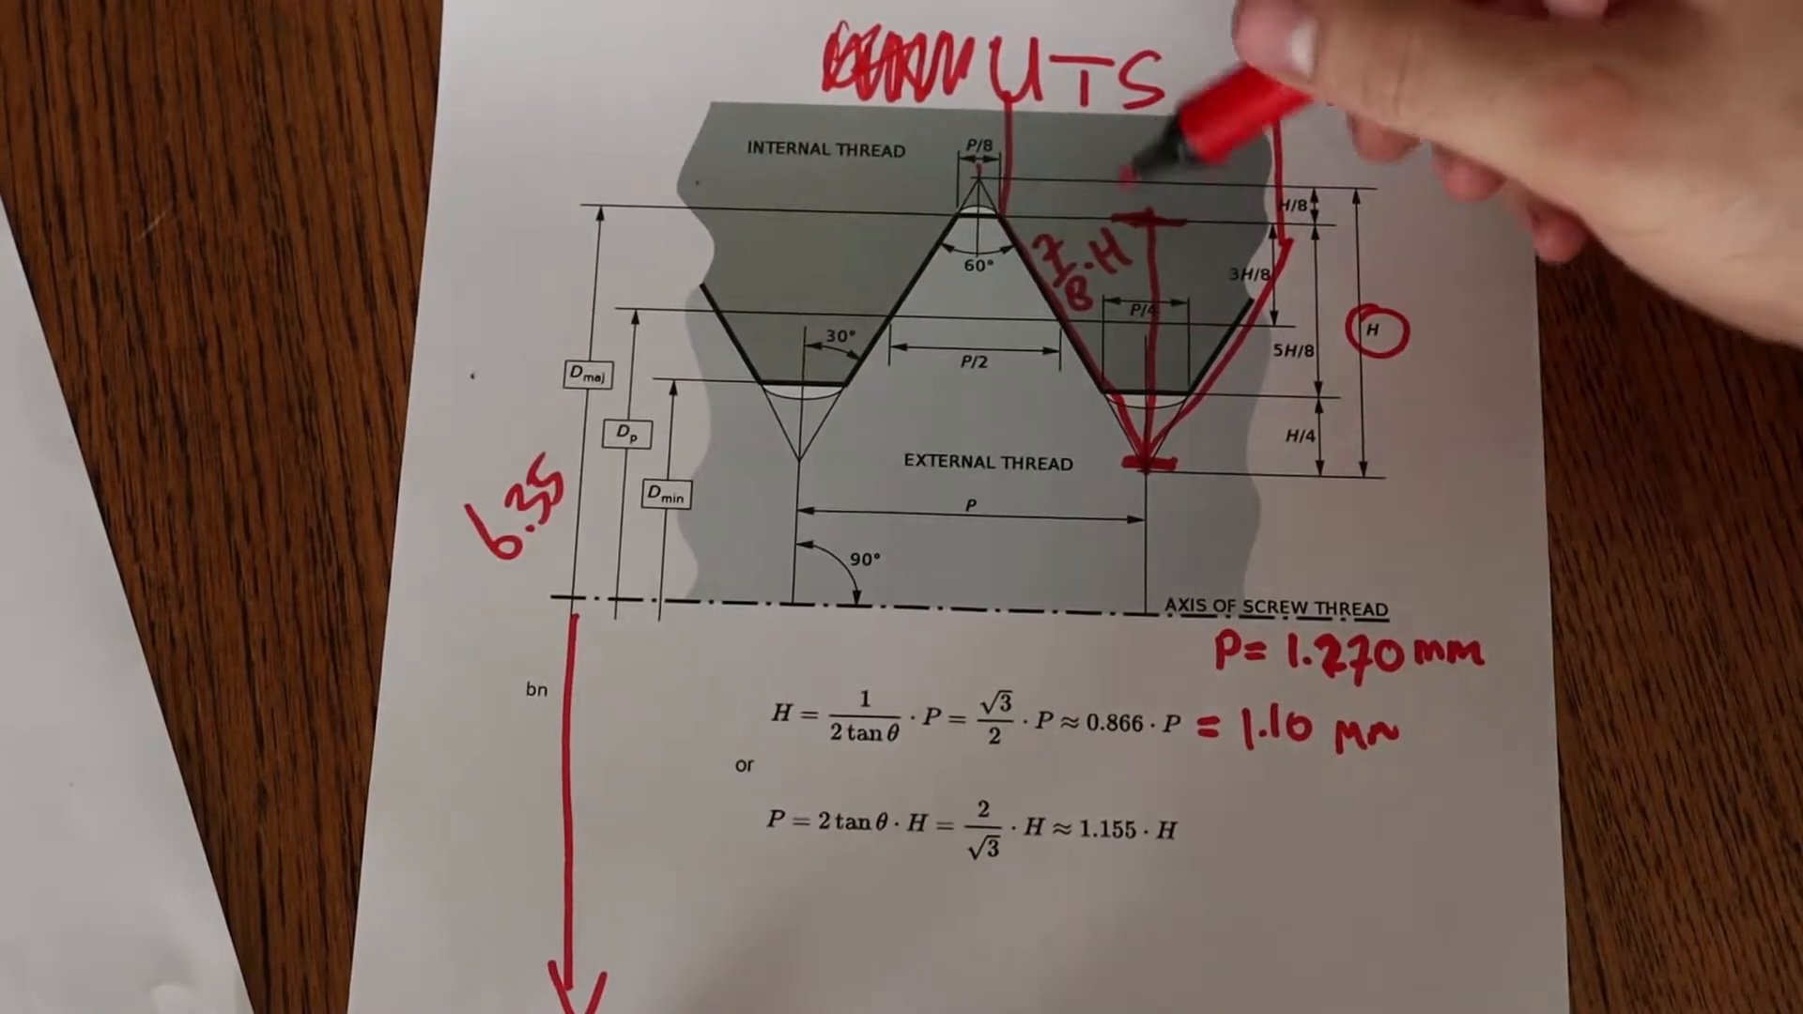
text(TPI=20)
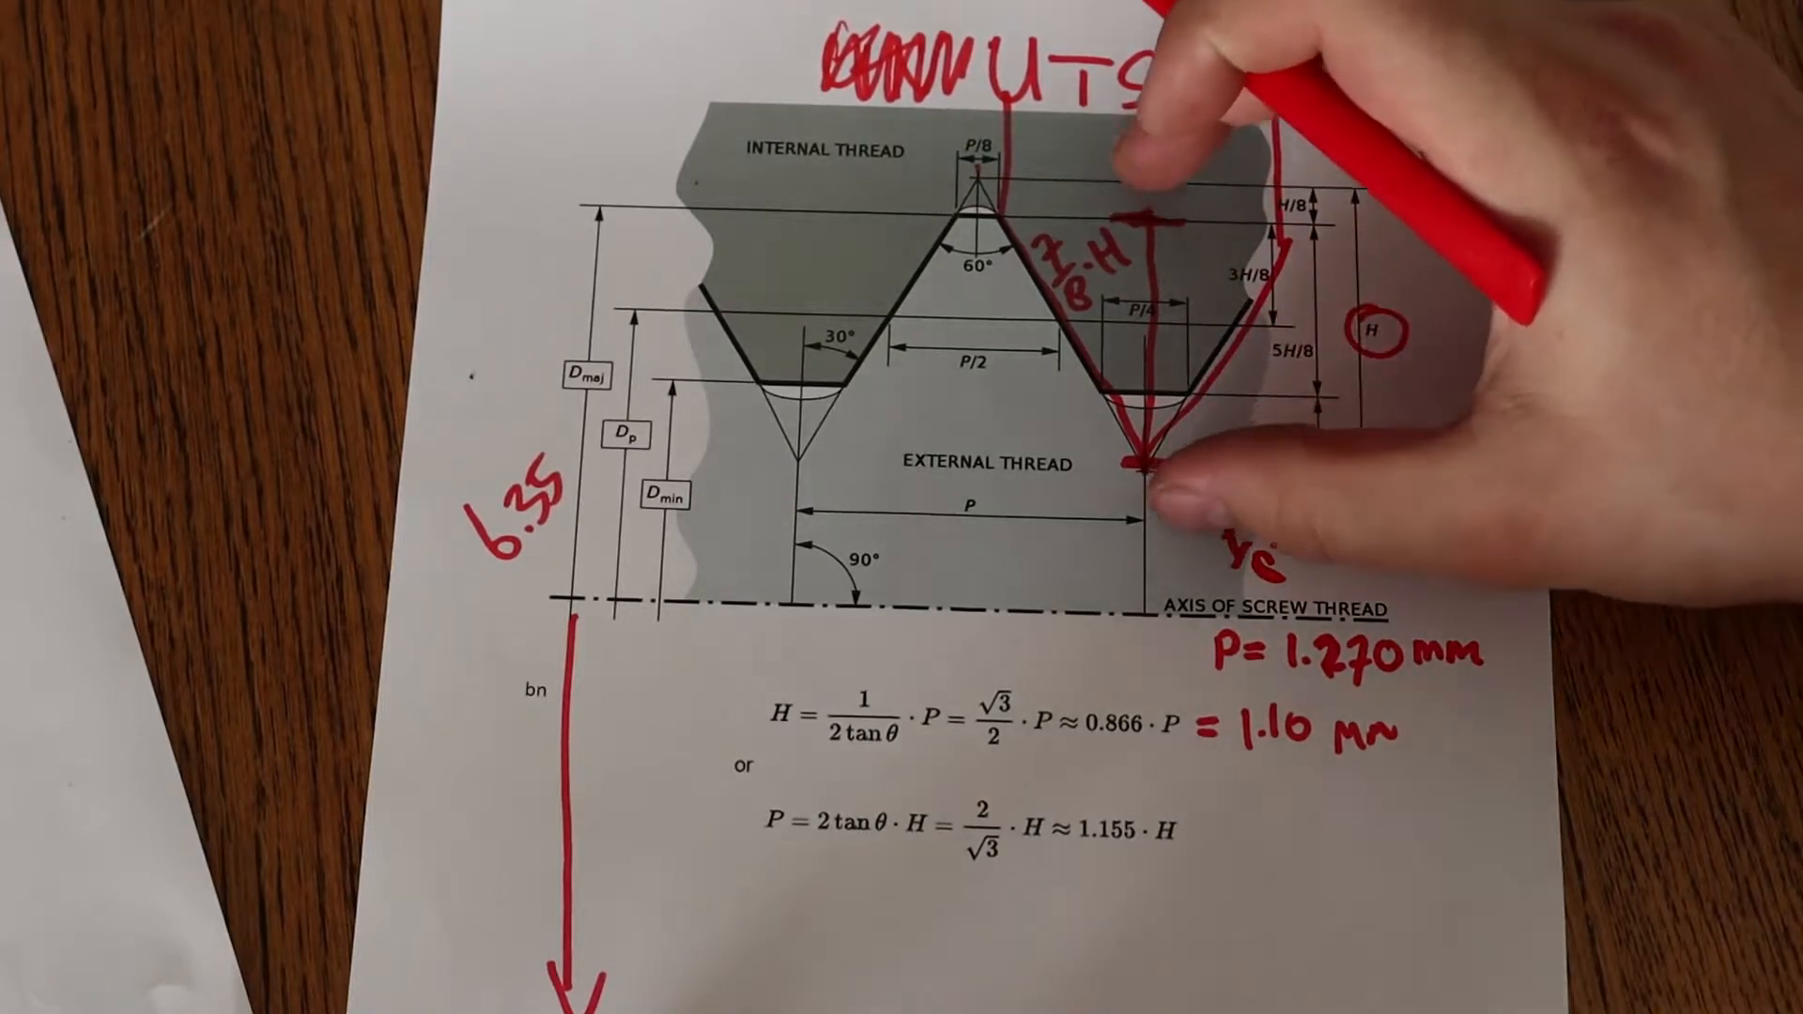
text(7/8·H=0.96)
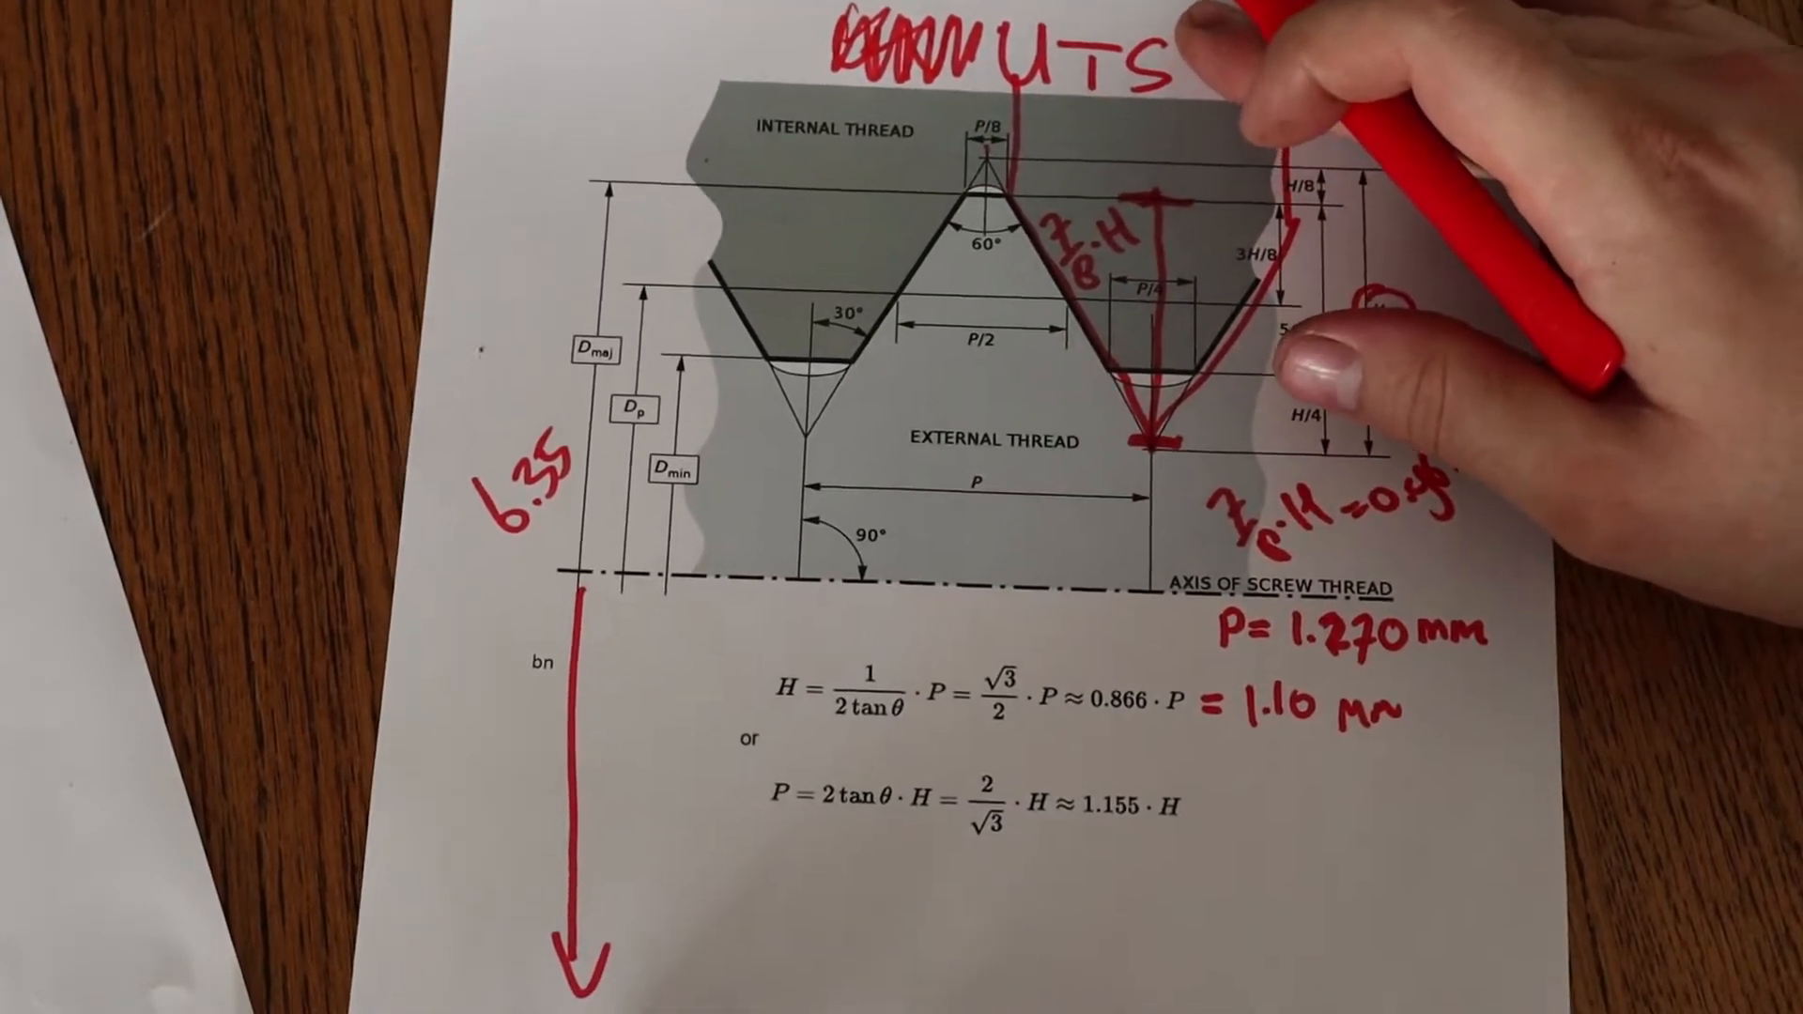